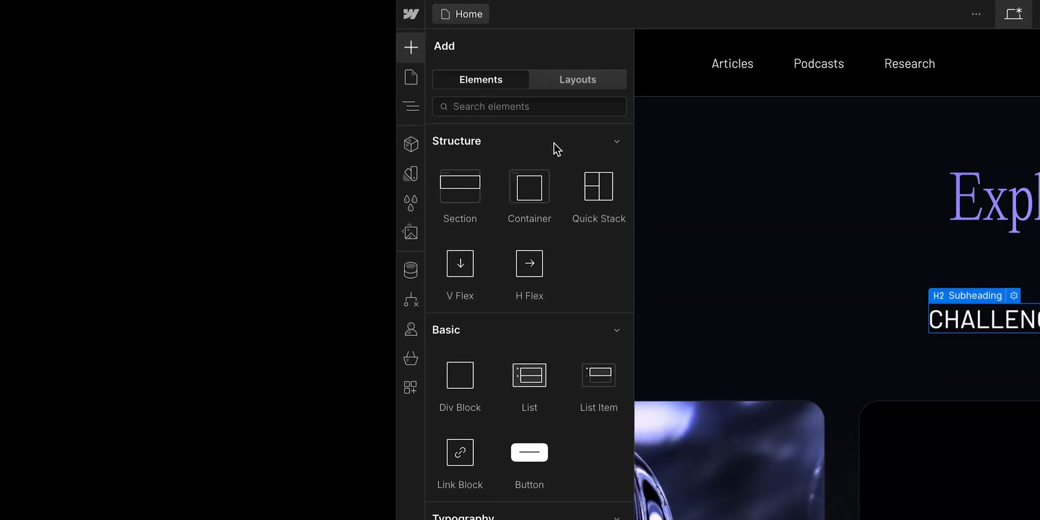
Step: Browse the Add panel's element list and choose Paragraph before switching to the Navigator
{"action": "scroll", "scroll_direction": "down", "scroll_amount": 3}
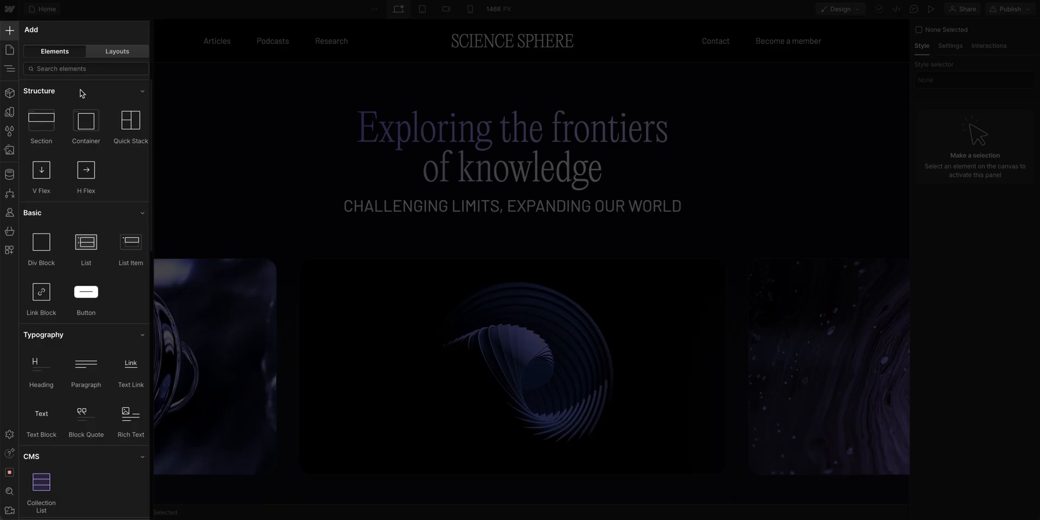
{"action": "scroll", "scroll_direction": "down", "scroll_amount": 3}
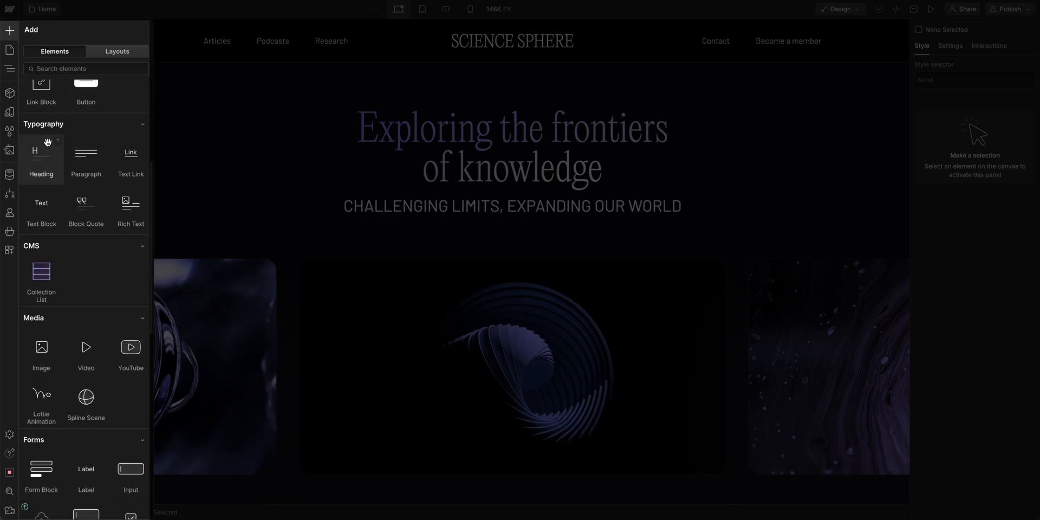
{"action": "mouse_move", "coordinate": [131, 203]}
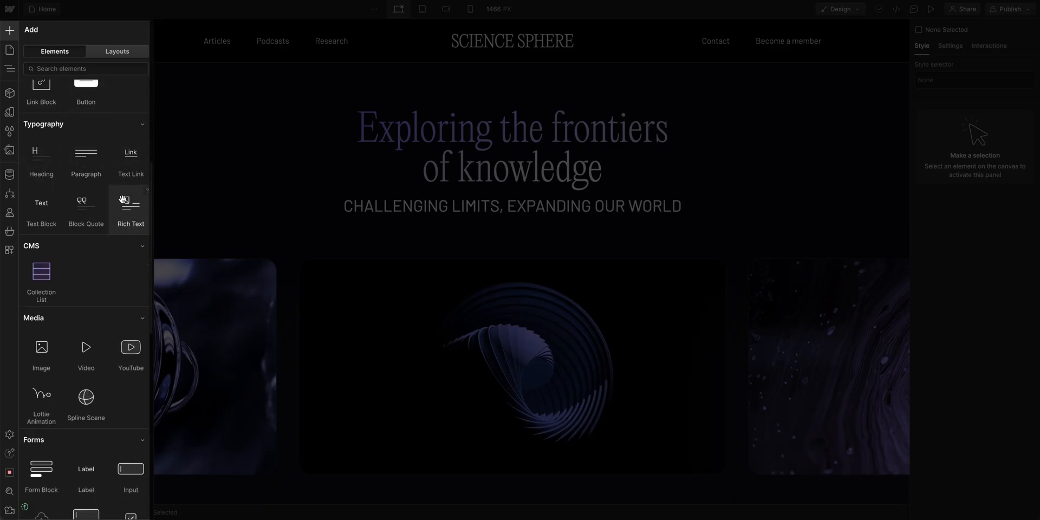
{"action": "scroll", "scroll_direction": "down", "scroll_amount": 3}
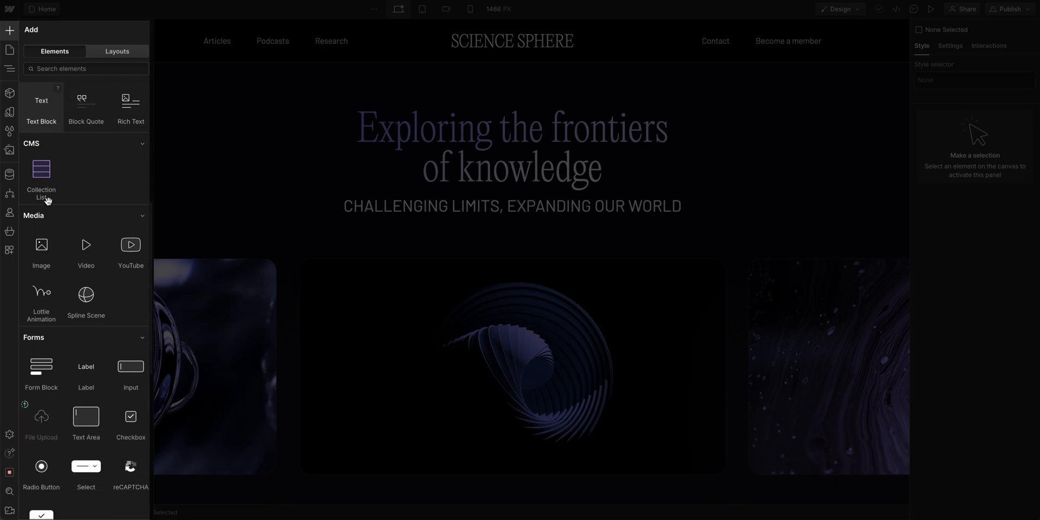
{"action": "scroll", "scroll_direction": "down", "scroll_amount": 3}
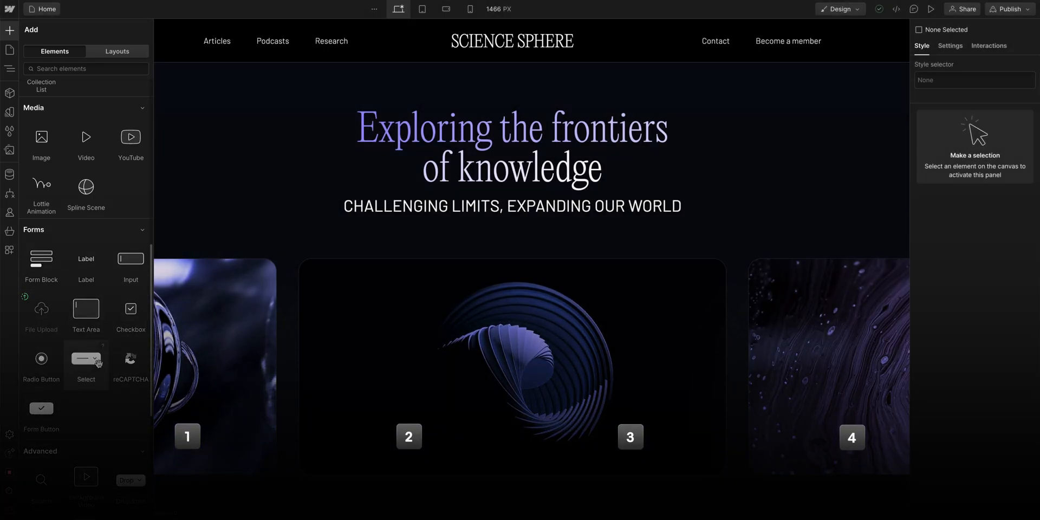
{"action": "mouse_move", "coordinate": [131, 363]}
{"action": "type", "text": "para"}
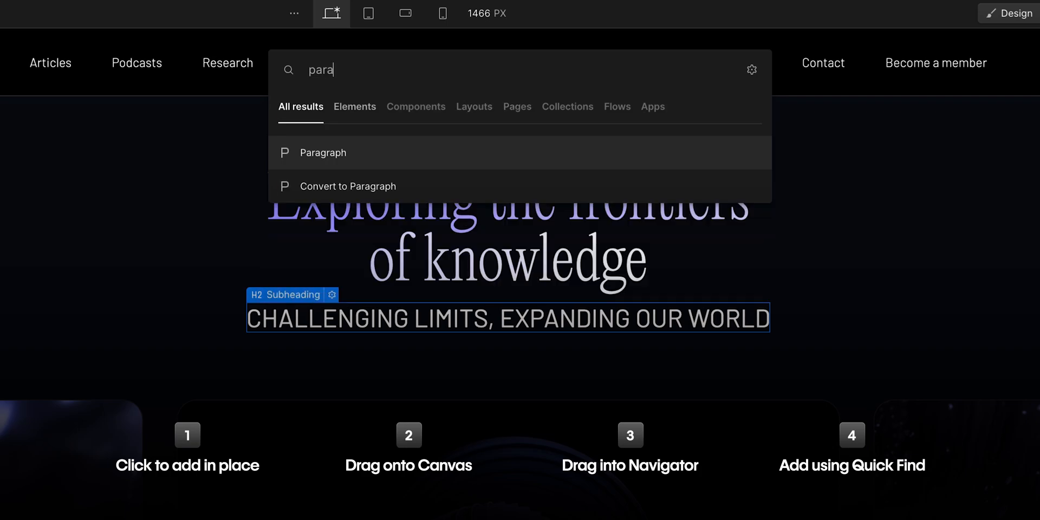
{"action": "left_click", "coordinate": [323, 152]}
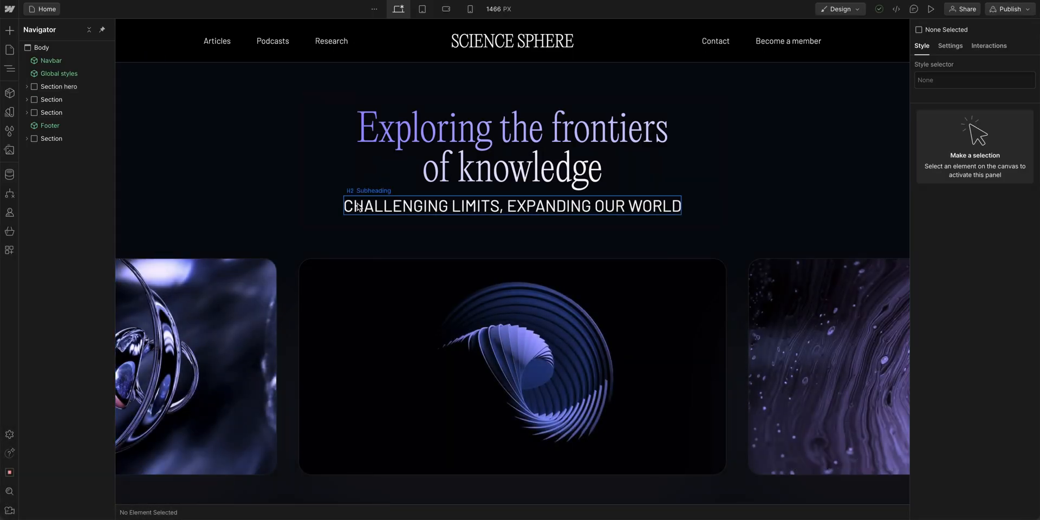
{"action": "left_click", "coordinate": [510, 206]}
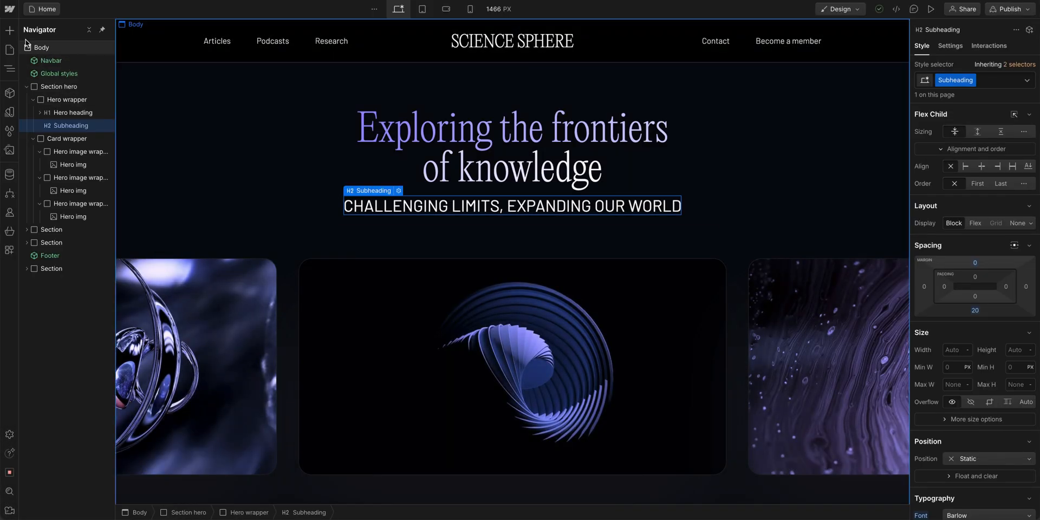
{"action": "left_click", "coordinate": [10, 30]}
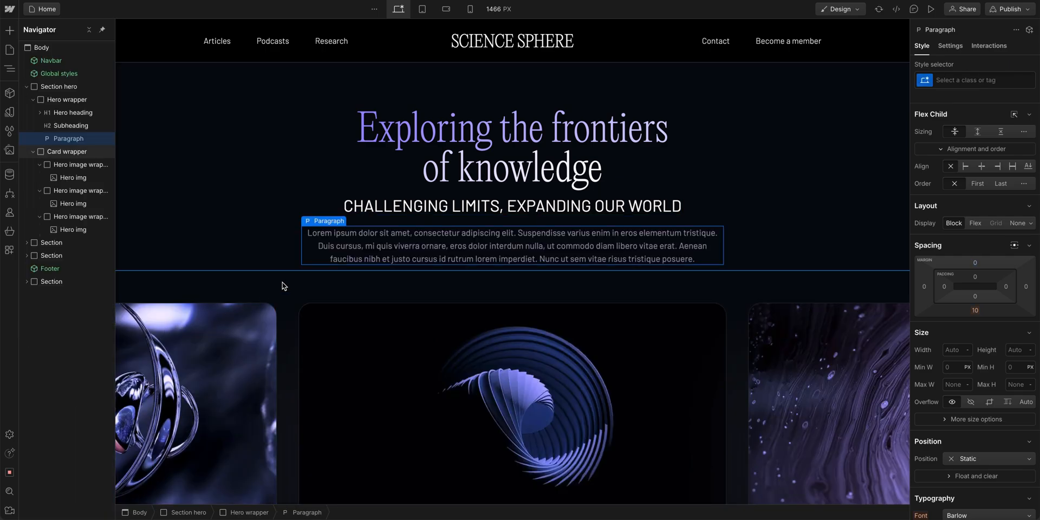
{"action": "left_click", "coordinate": [510, 206]}
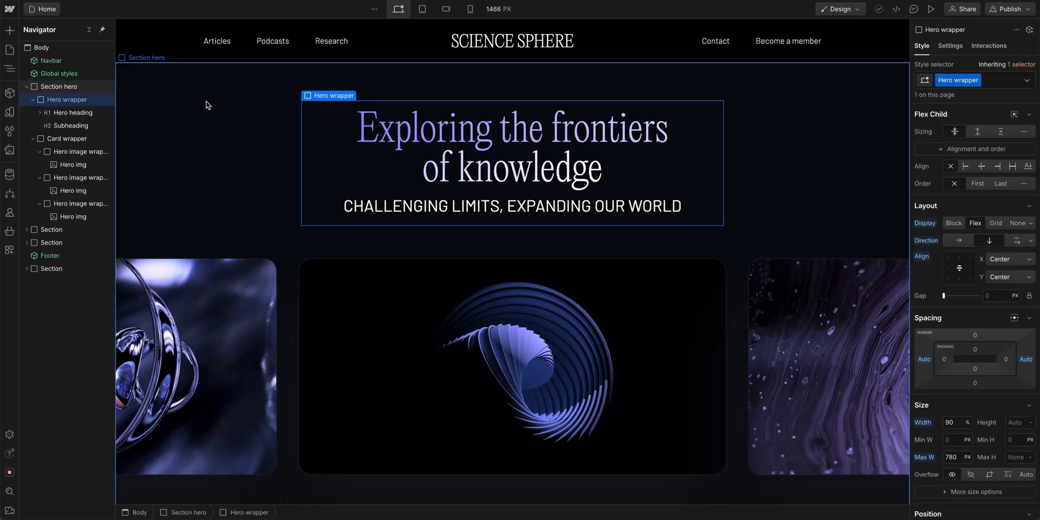
Step: Bring up the Add panel's element library to find the element to drag into the hero wrapper
{"action": "left_click", "coordinate": [9, 30]}
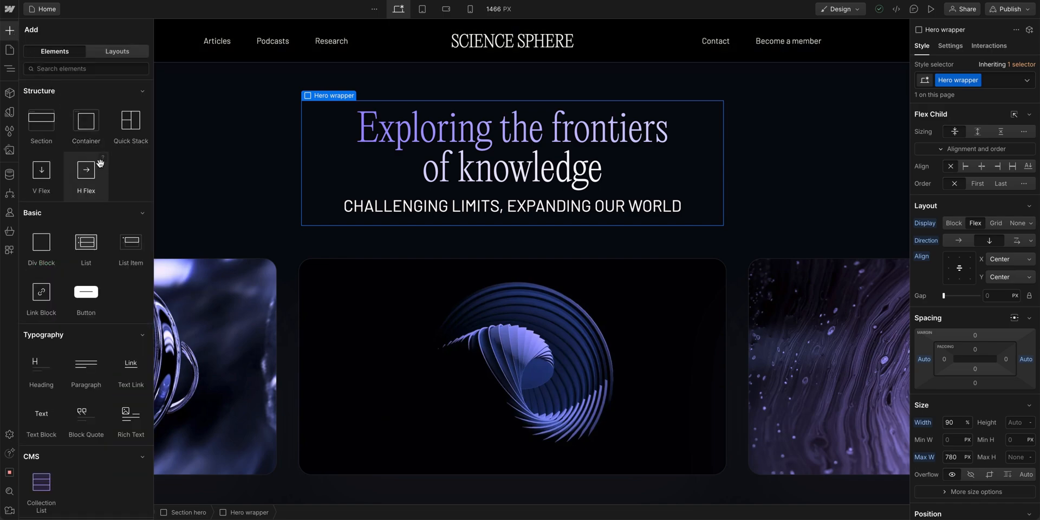
{"action": "scroll", "scroll_direction": "down", "scroll_amount": 3}
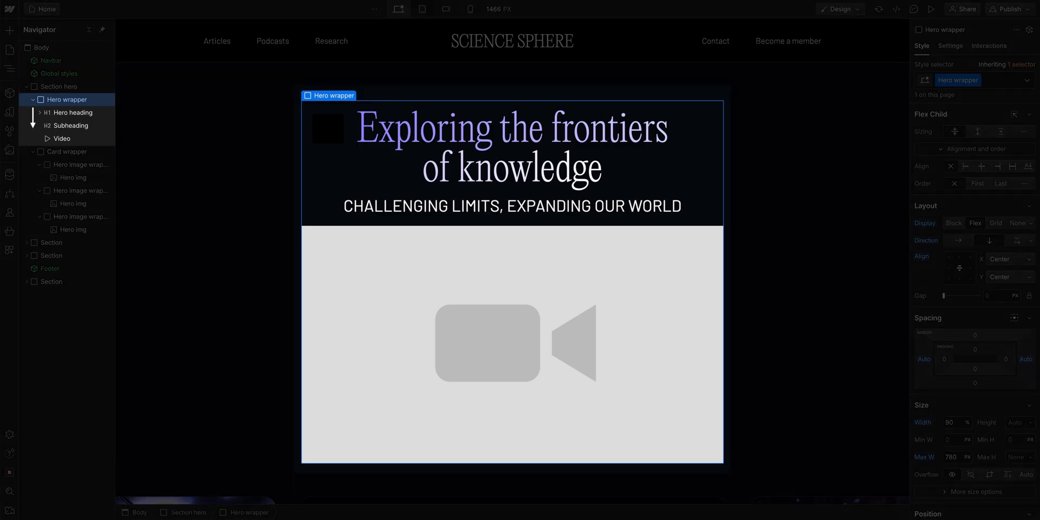
{"action": "left_click", "coordinate": [9, 31]}
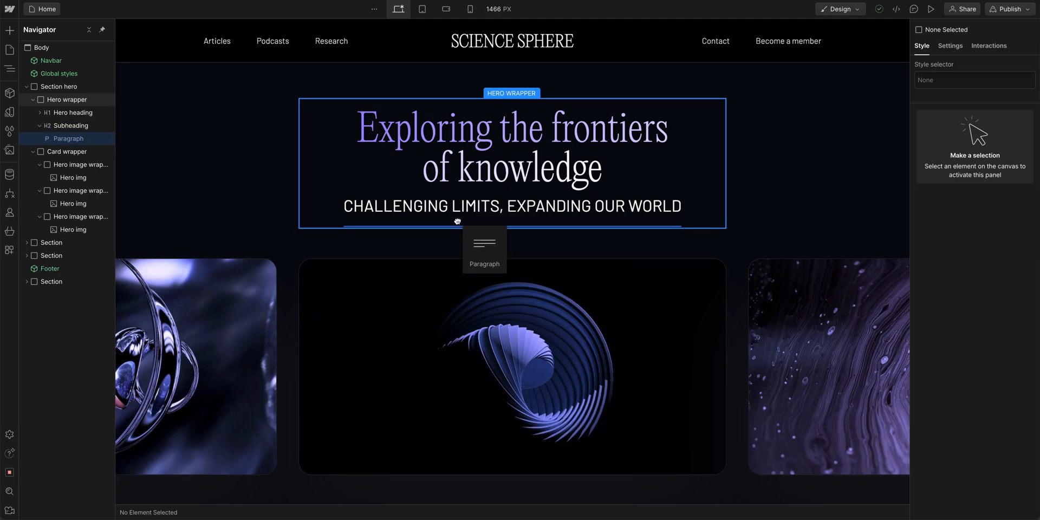
Step: Drop the Paragraph on the canvas directly beneath the hero Subheading
{"action": "left_click", "coordinate": [511, 246]}
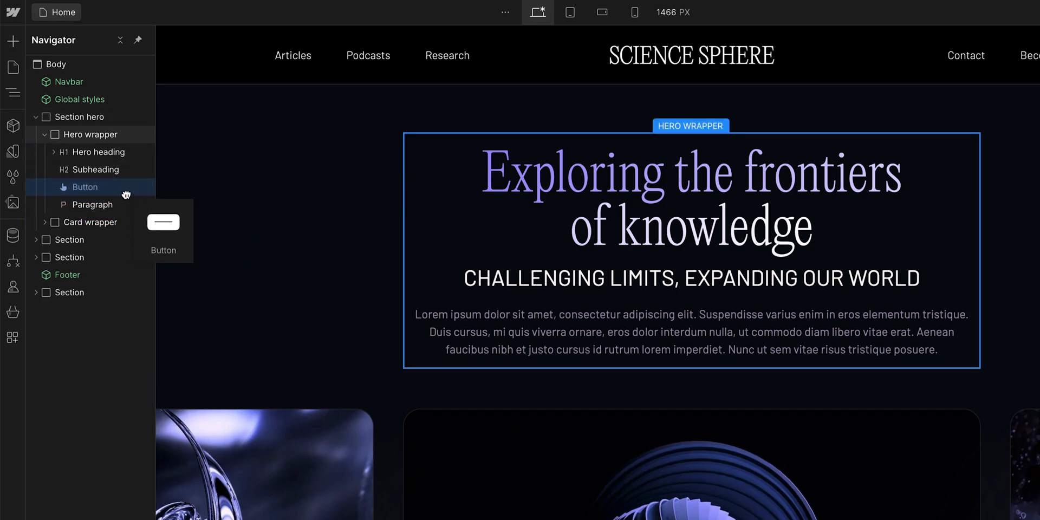
Step: Insert a Button under Subheading in the Navigator, then undo the button and paragraph
{"action": "left_click", "coordinate": [85, 205]}
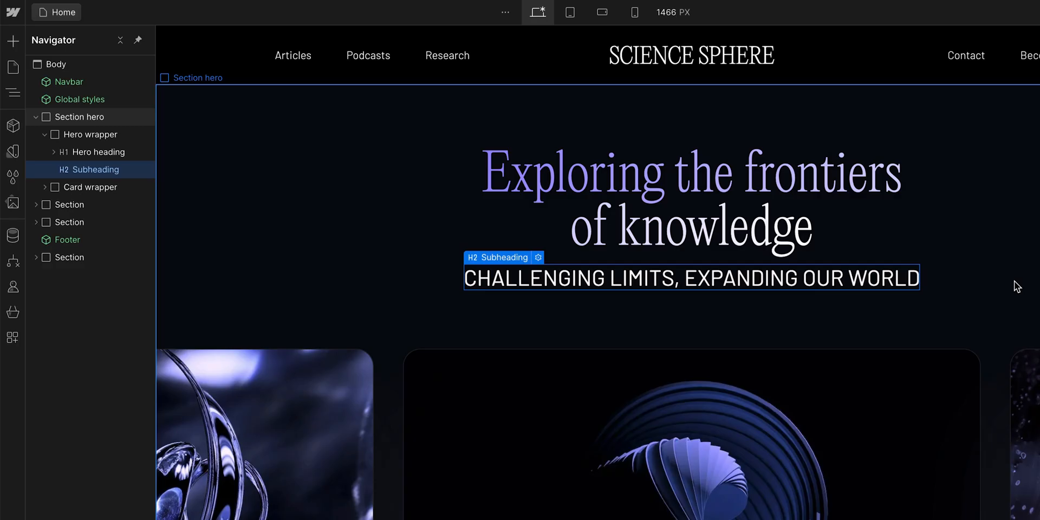
Step: Quick Find 'para' to add a Paragraph under the subheading, then 'butt' to pick a Button
{"action": "type", "text": "para"}
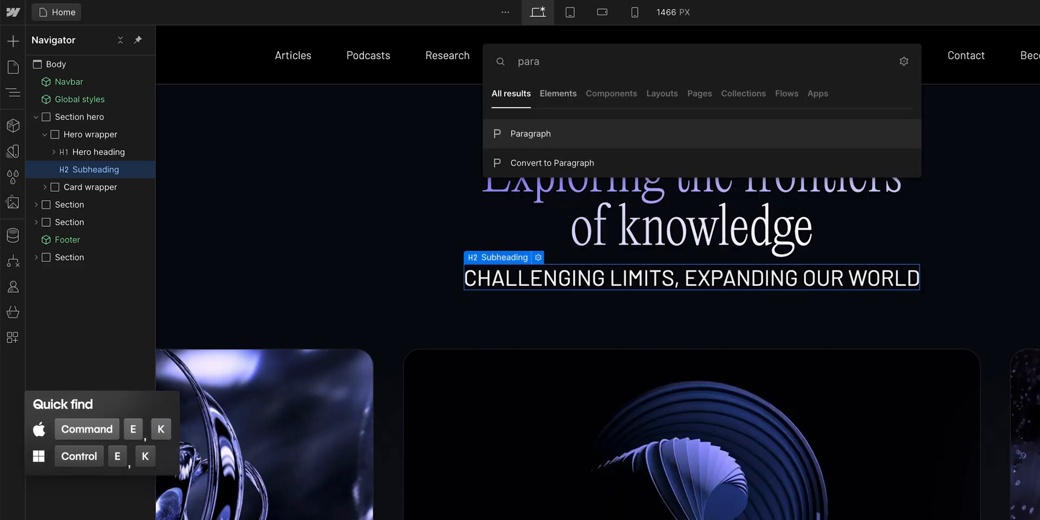
{"action": "type", "text": "butt"}
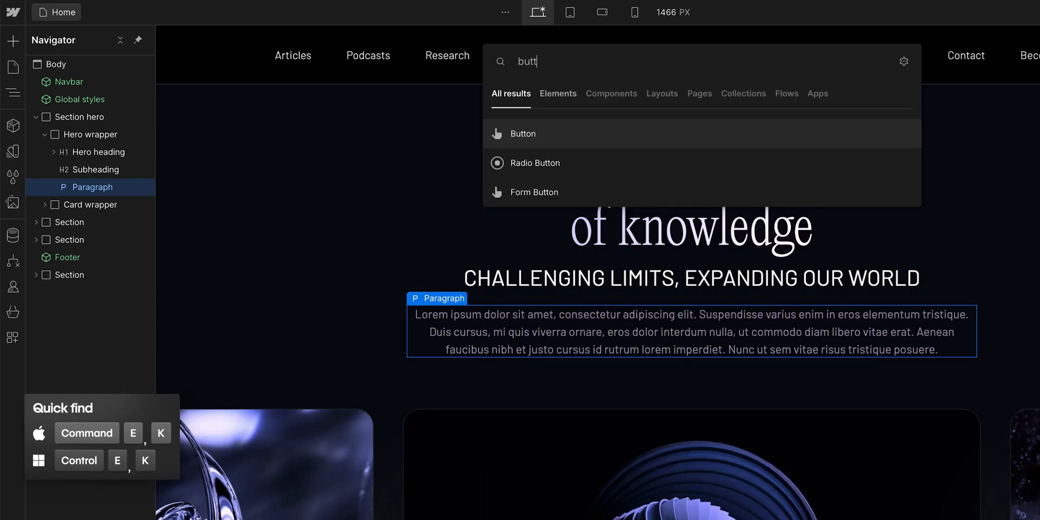
{"action": "left_click", "coordinate": [522, 134]}
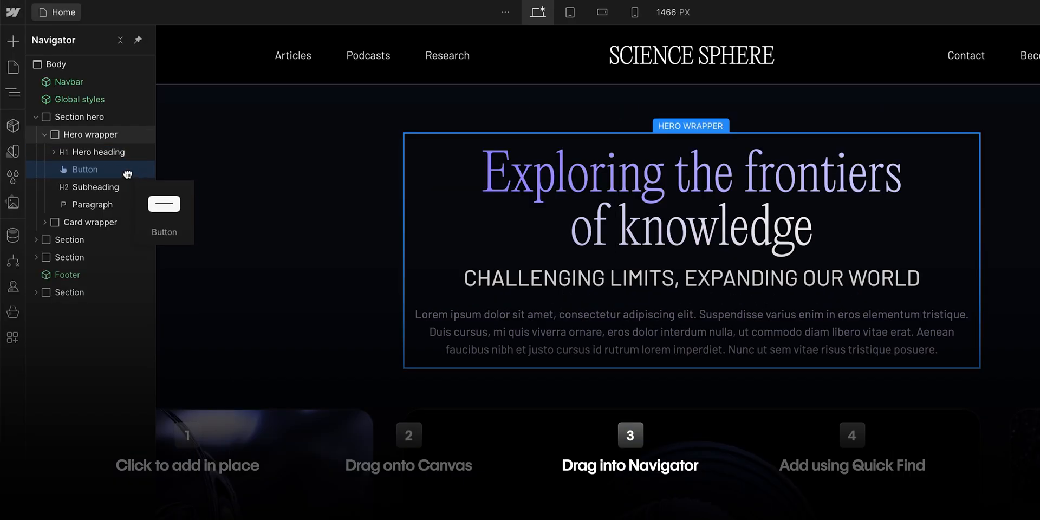
Step: Move the Button between heading and subheading, then add a Paragraph under Subheading via Quick Find
{"action": "left_click_drag", "start_coordinate": [84, 169], "coordinate": [84, 205]}
{"action": "type", "text": "para"}
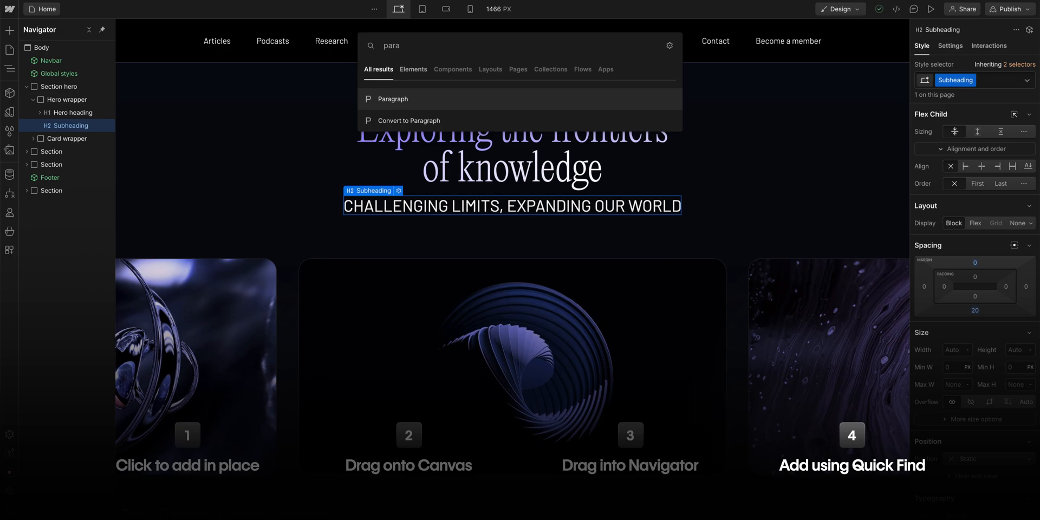
{"action": "left_click", "coordinate": [392, 98]}
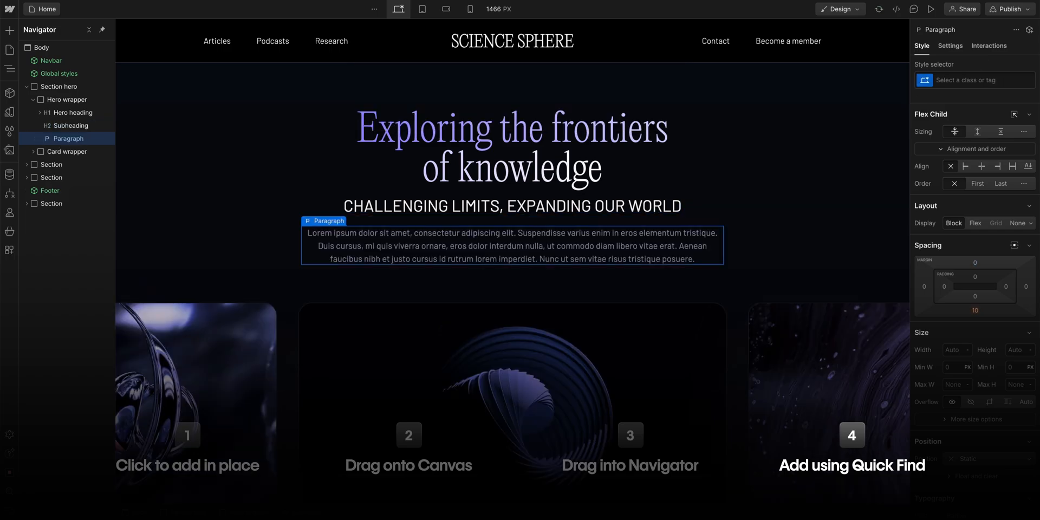